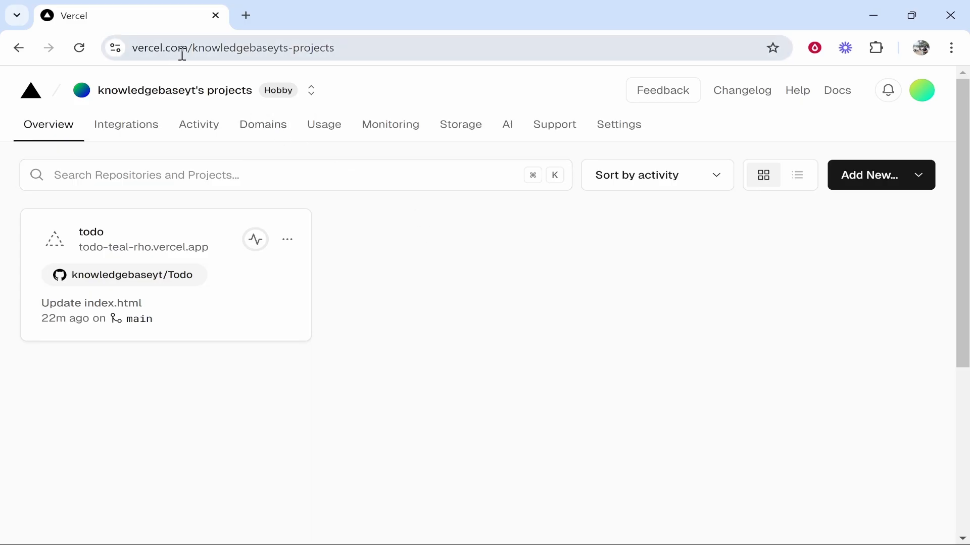
Step: Reach the todo project's Settings and its Delete Project section from the dashboard
click(921, 90)
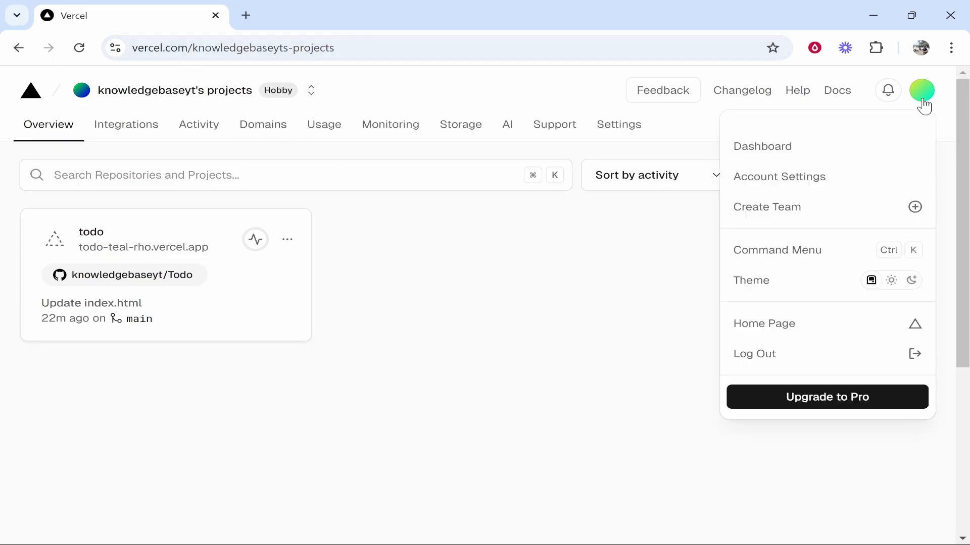
click(261, 99)
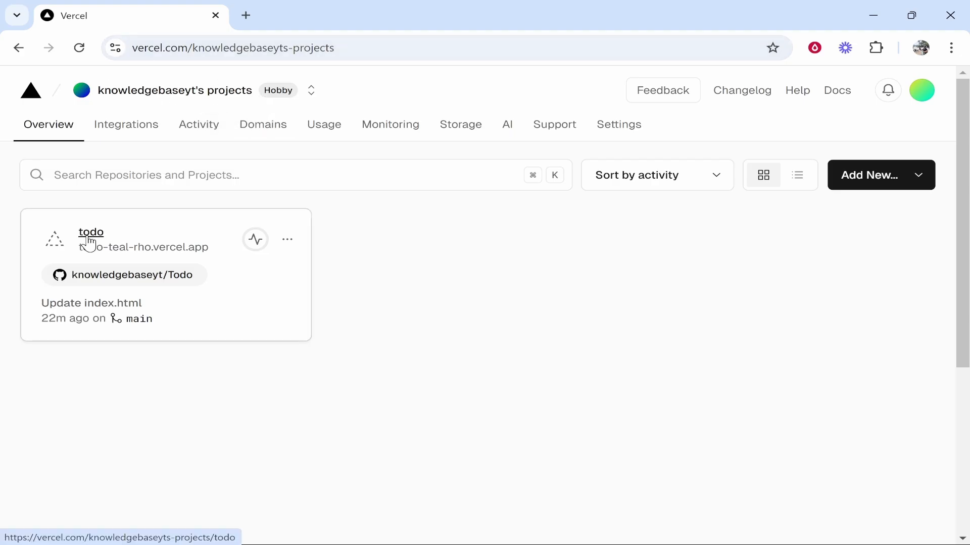
mouse_move(93, 245)
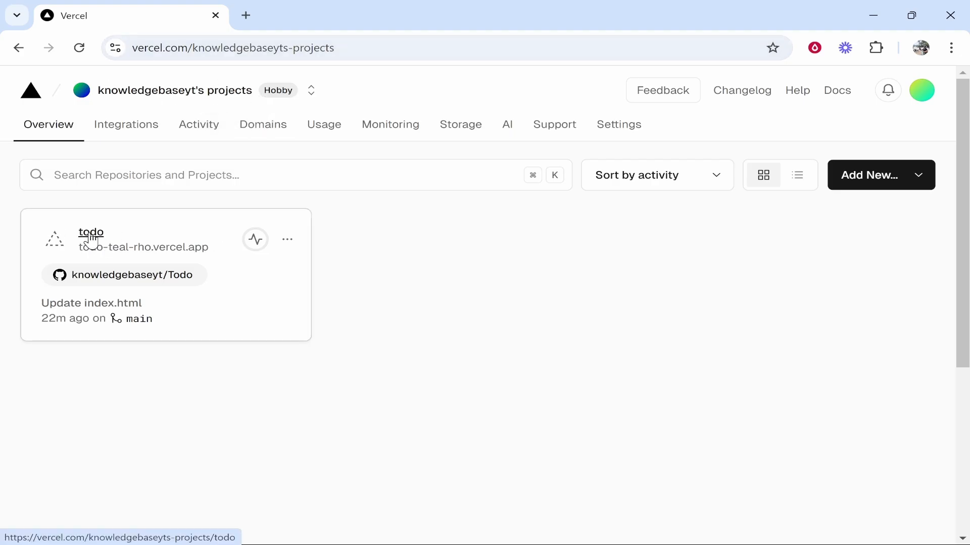
click(91, 232)
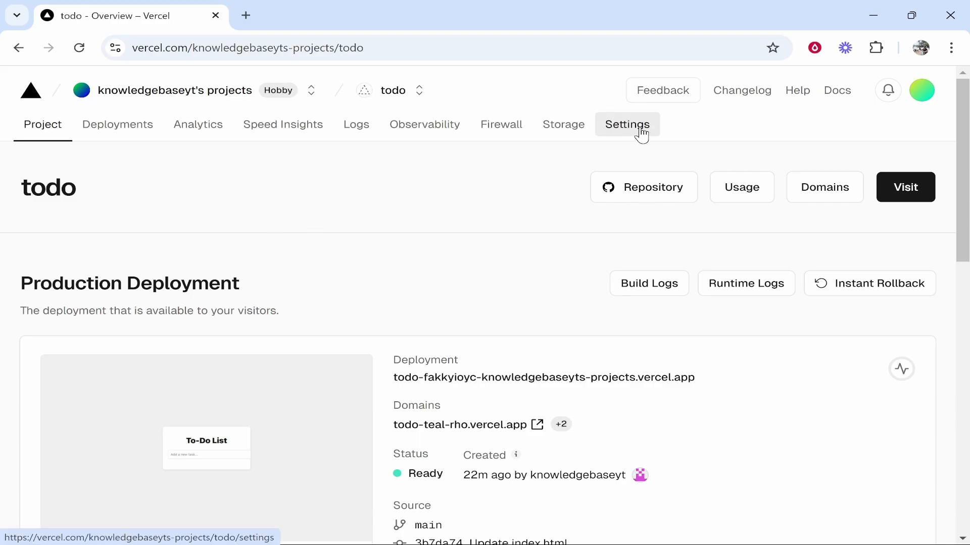
click(626, 125)
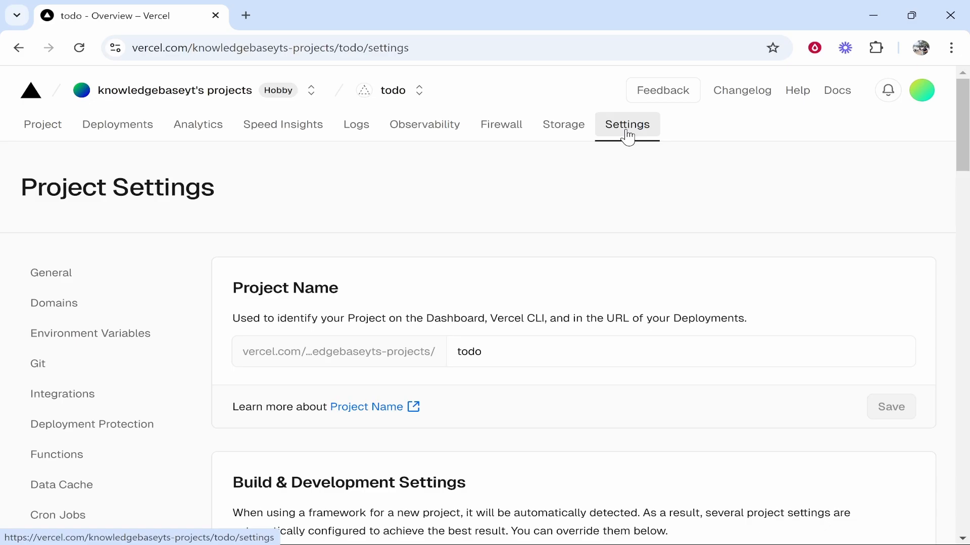
scroll(down, 3)
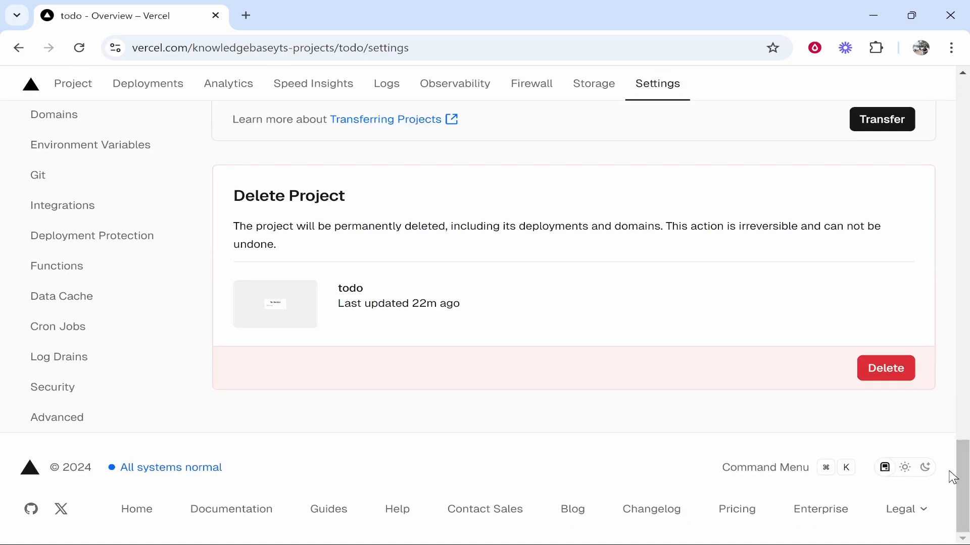
mouse_move(885, 367)
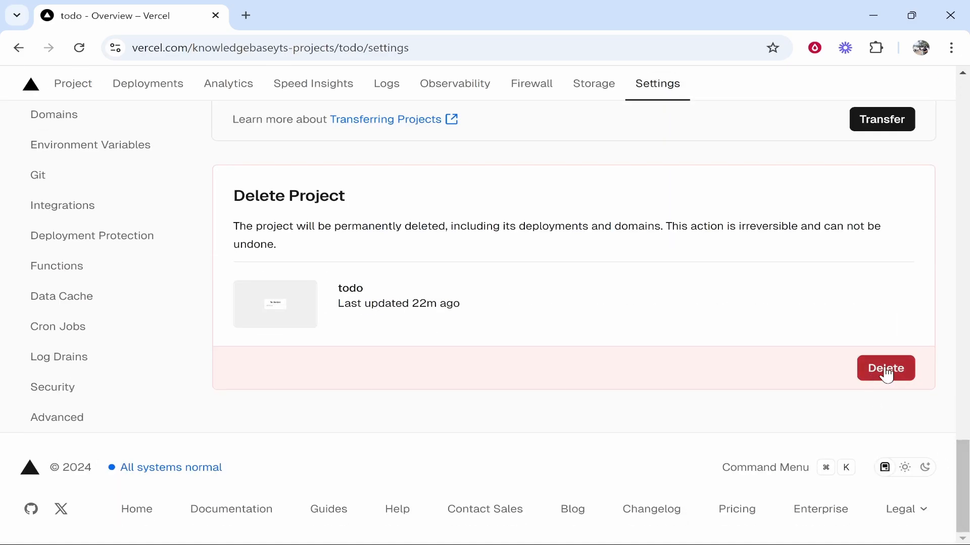
Step: Confirm deletion with 'knowledgebaseyts-projects/todo' and 'delete my project', then continue
click(885, 368)
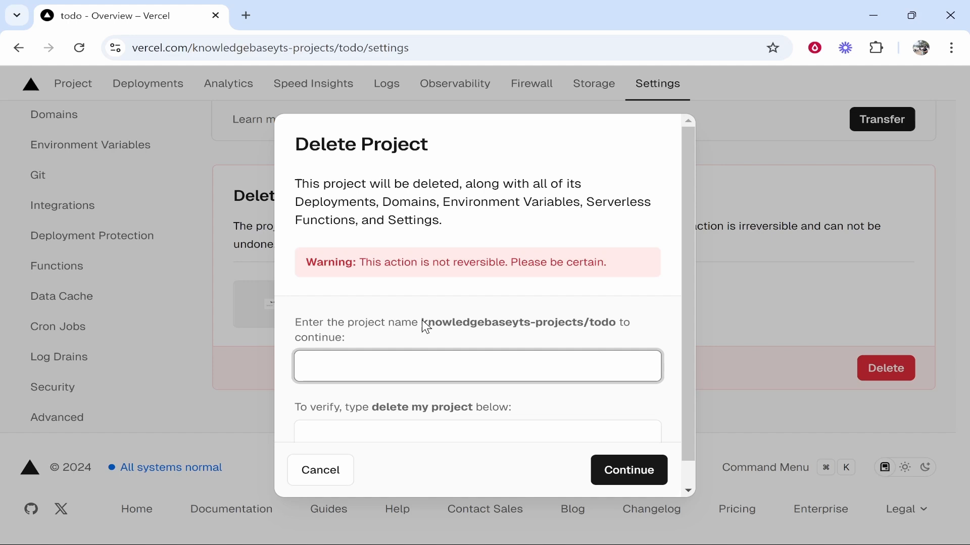
double_click(507, 322)
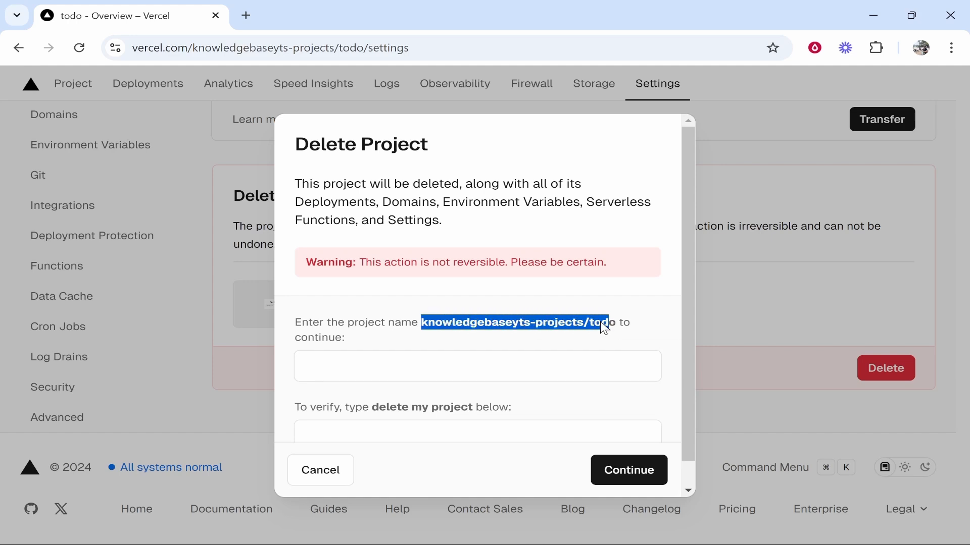
text(knowledgebaseyts-projects/todo)
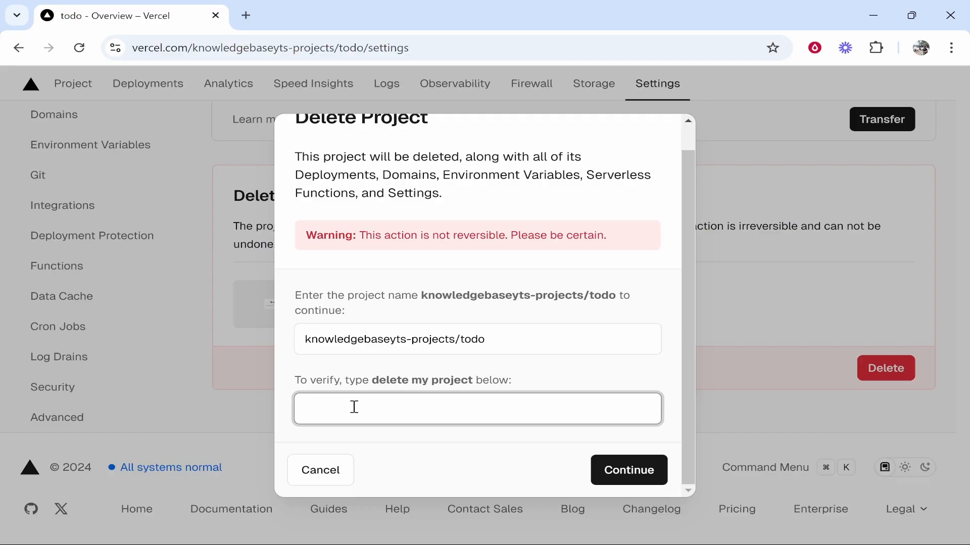
double_click(421, 380)
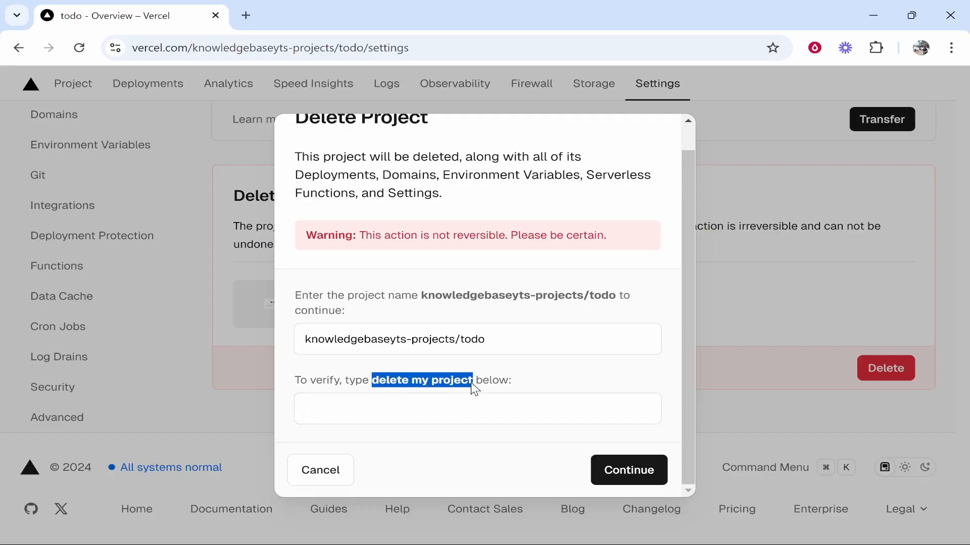
text(delete my project)
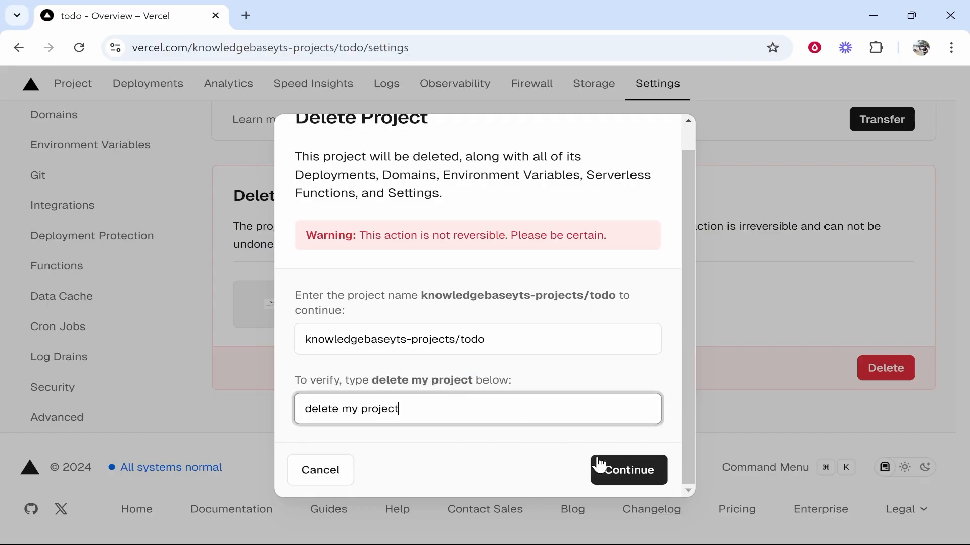
click(627, 470)
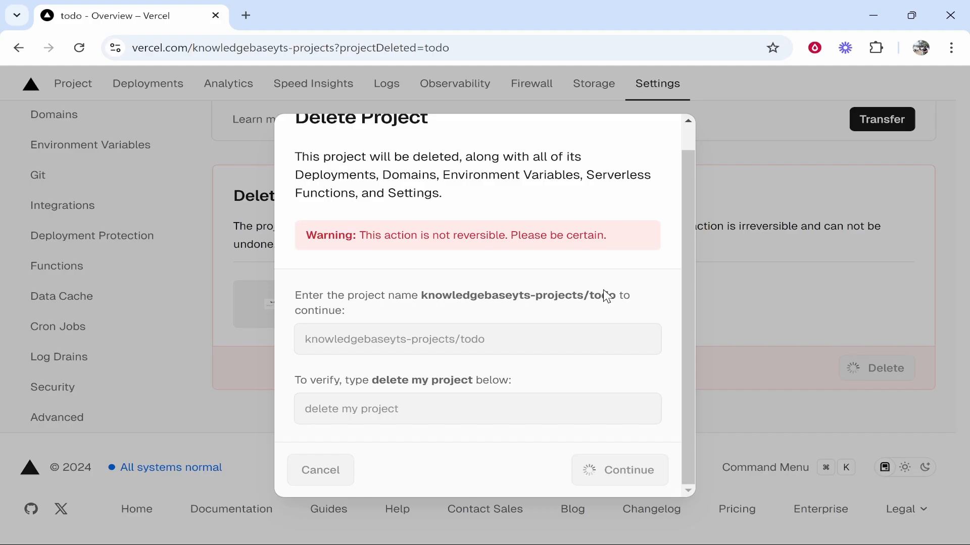